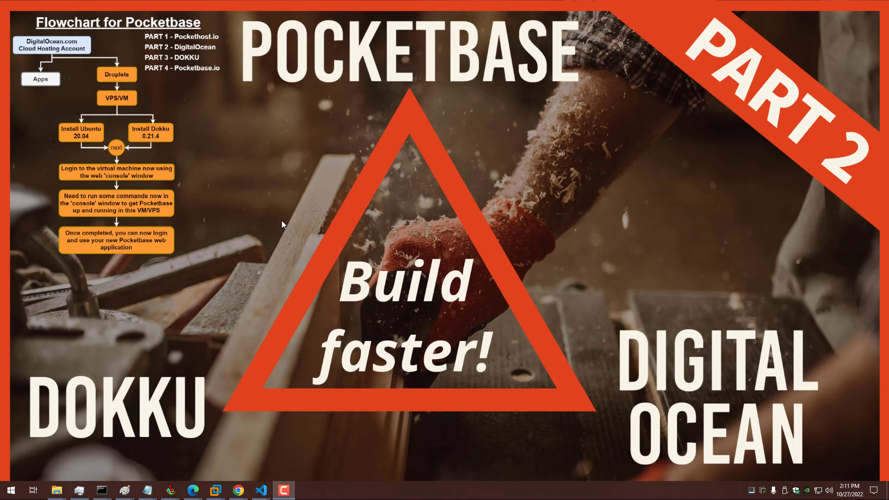
mouse_move(121, 197)
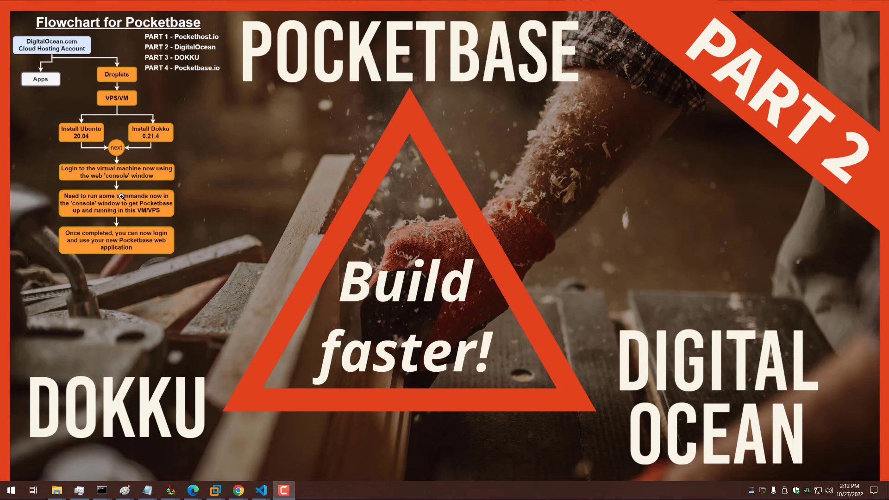
mouse_move(224, 198)
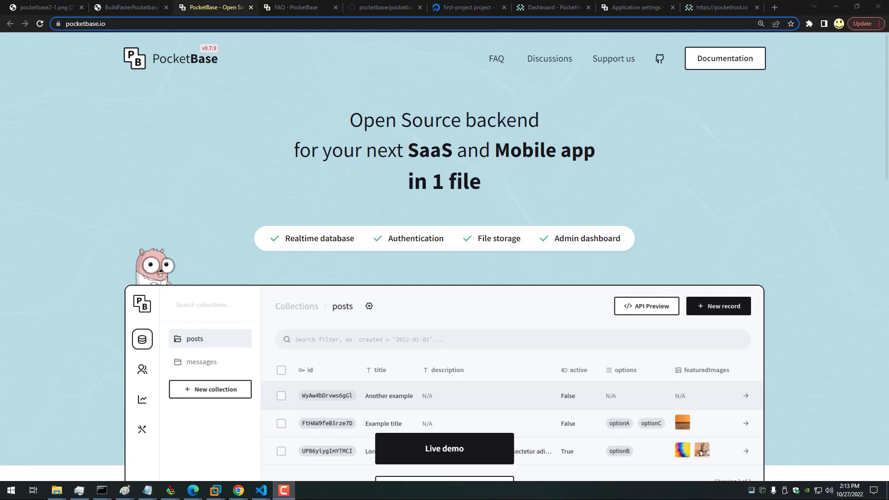
mouse_move(97, 61)
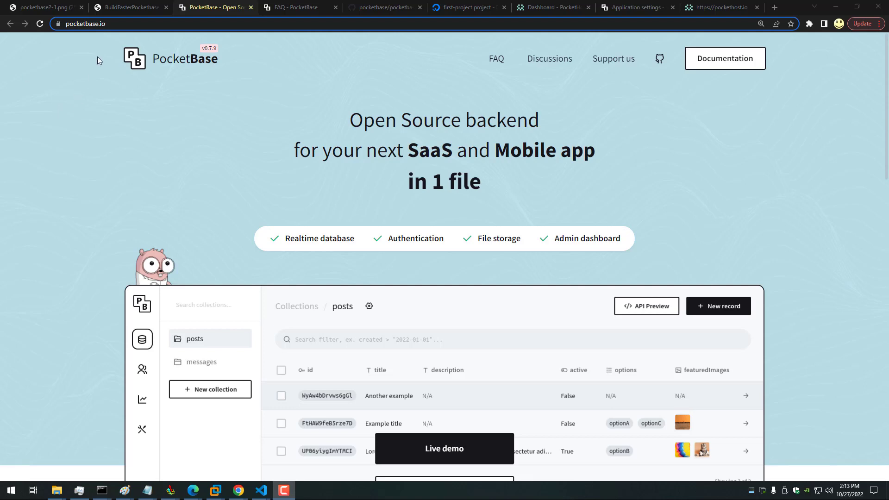
Browse the PocketBase homepage and the self-hosted admin panel tab.
click(86, 23)
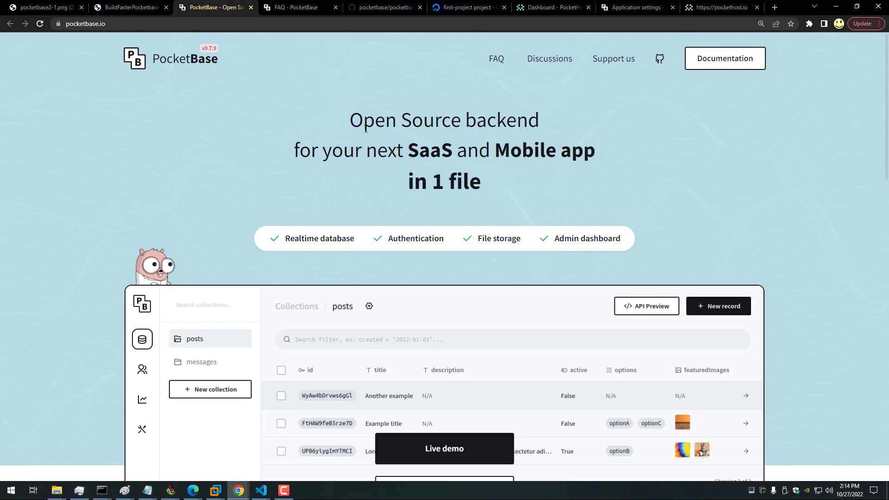
mouse_move(323, 232)
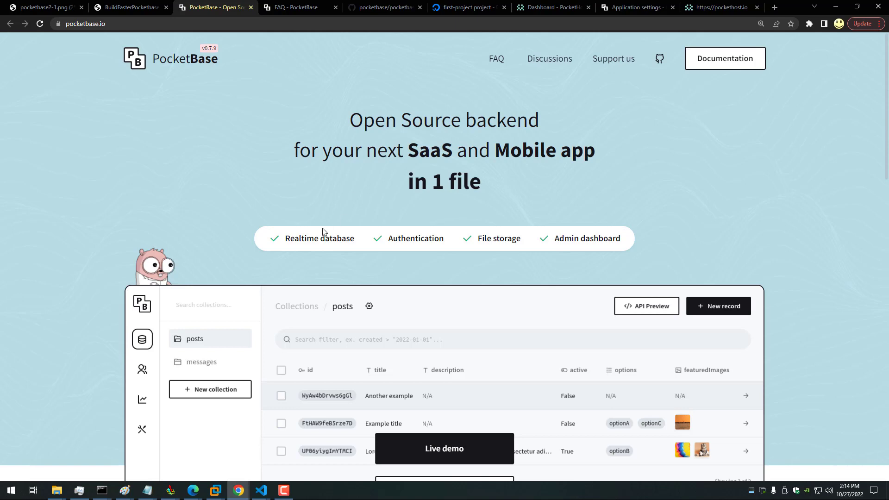
mouse_move(392, 241)
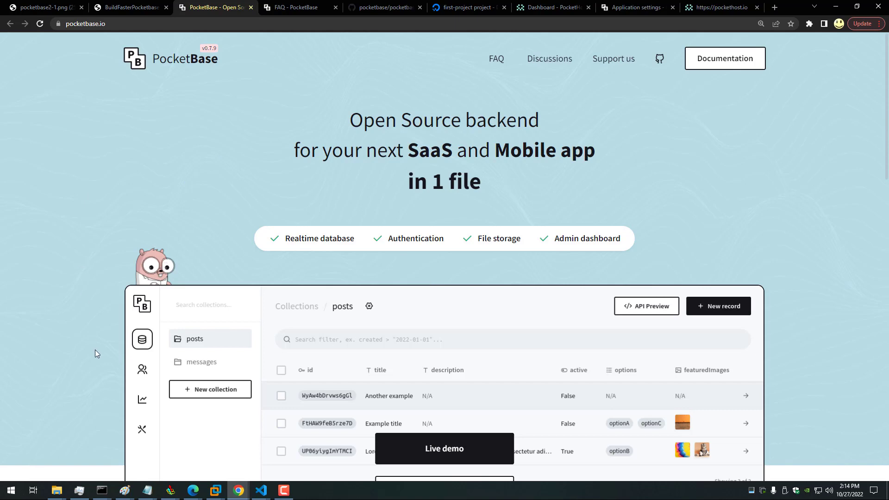
scroll(down, 3)
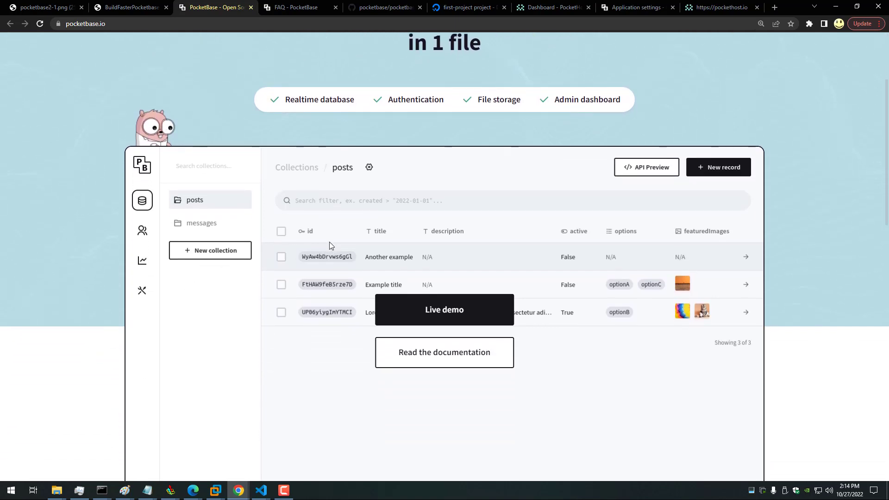
mouse_move(331, 248)
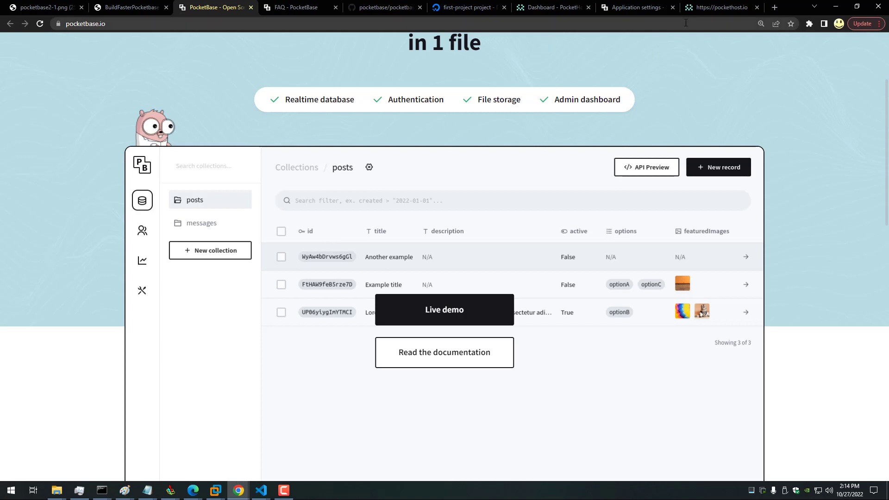
click(635, 8)
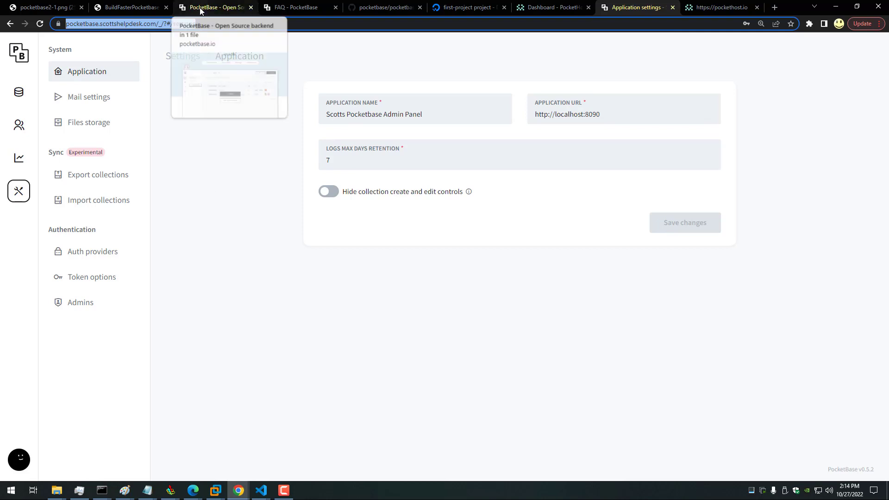
click(215, 7)
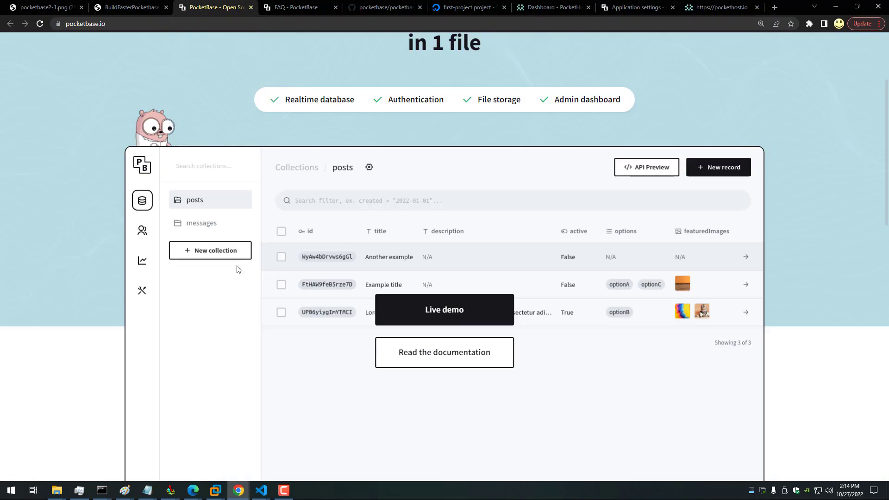
scroll(down, 3)
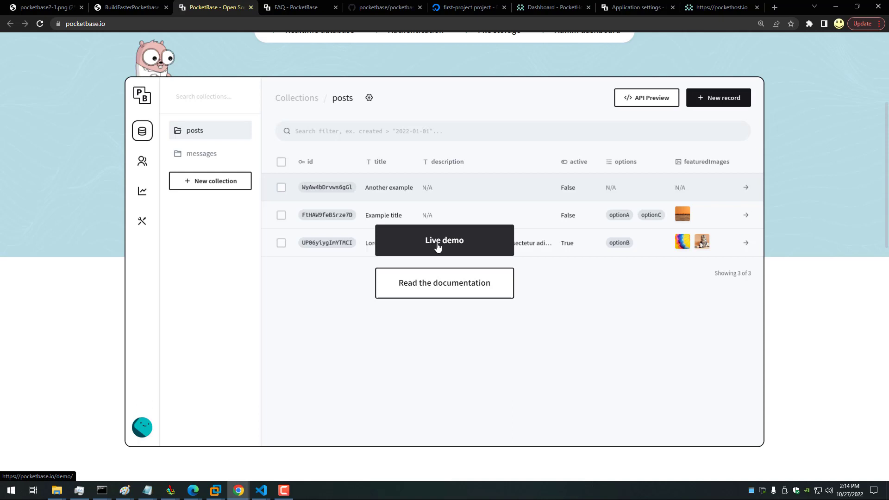
mouse_move(450, 276)
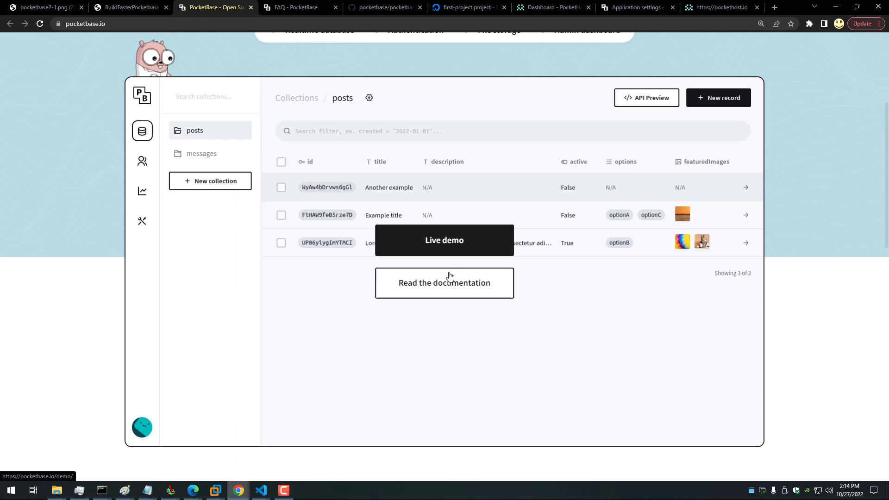
mouse_move(331, 306)
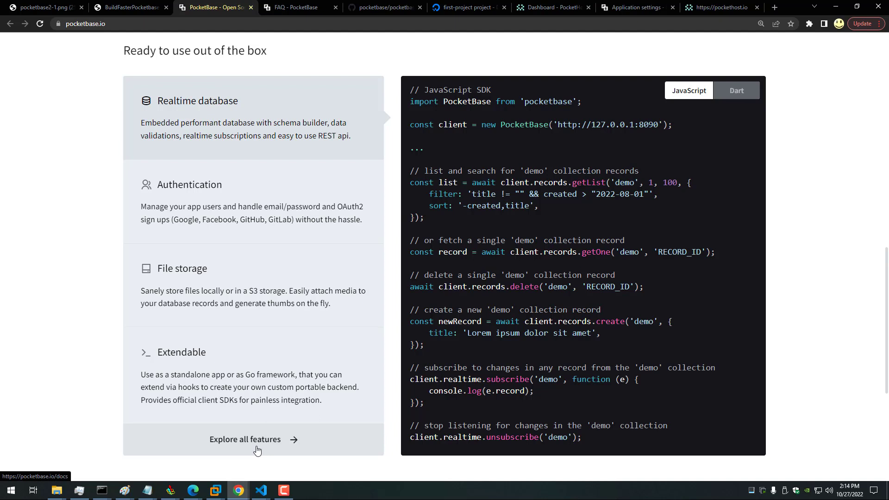
mouse_move(176, 356)
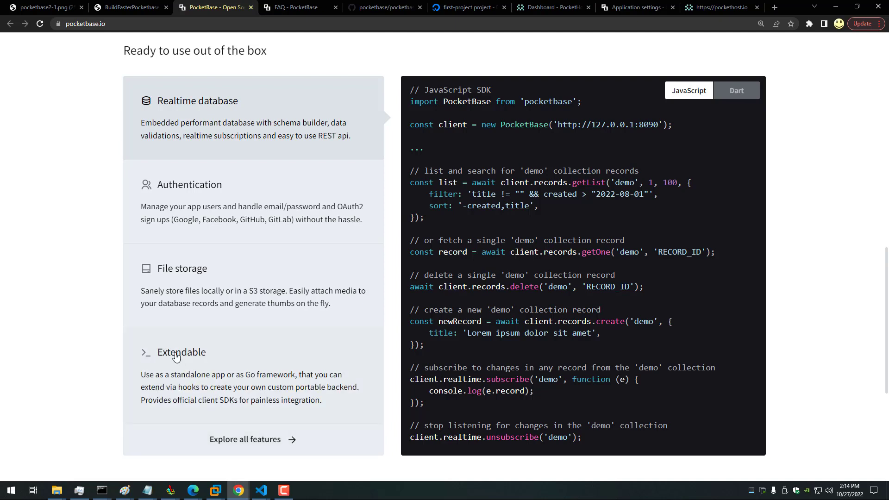
mouse_move(209, 353)
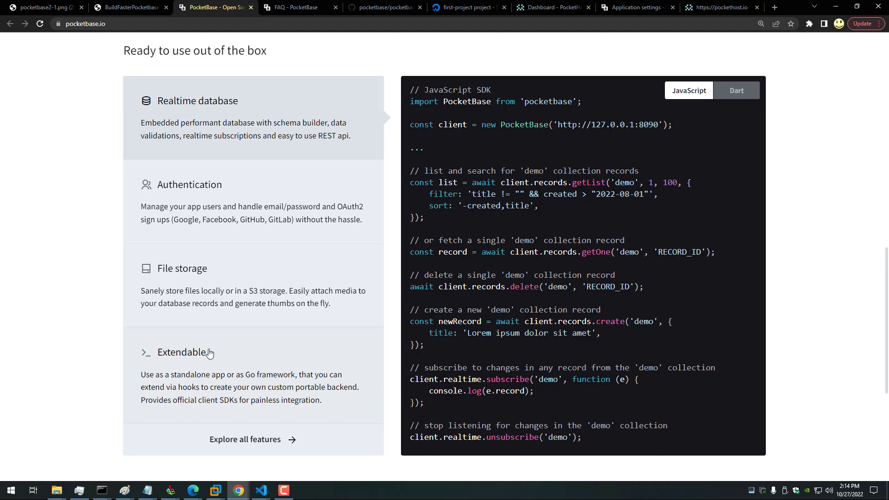
mouse_move(196, 364)
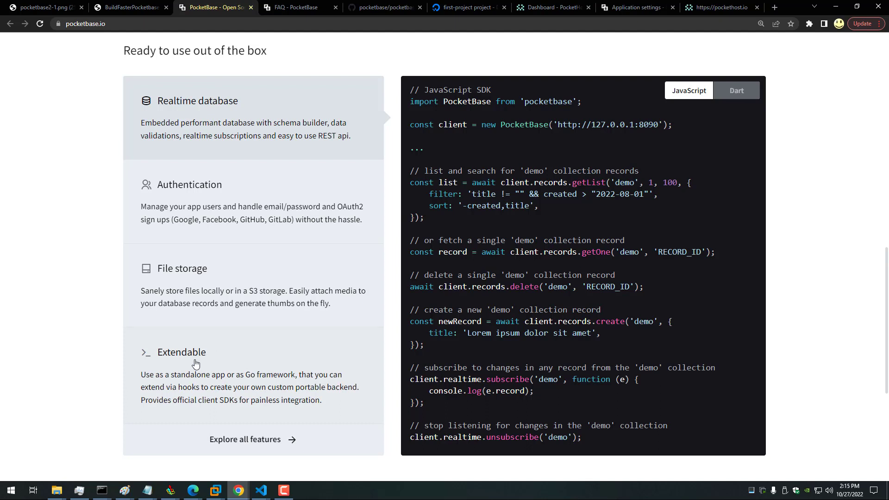
mouse_move(265, 386)
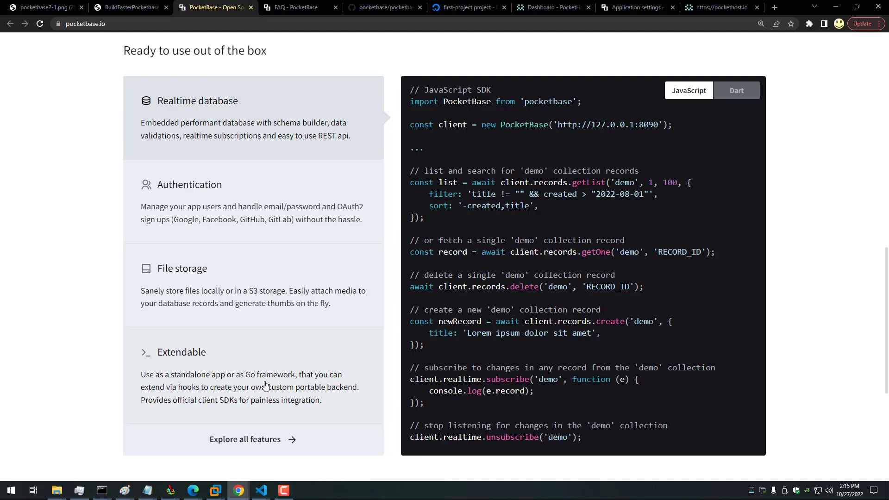
mouse_move(183, 396)
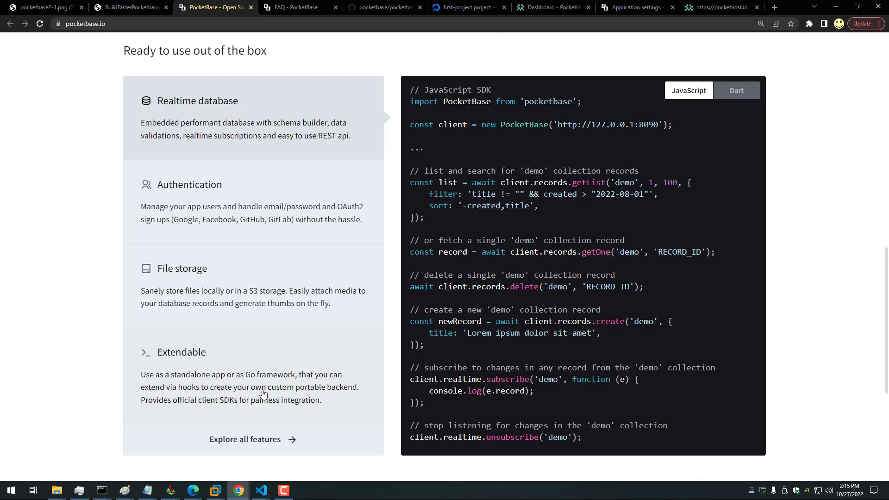
mouse_move(186, 406)
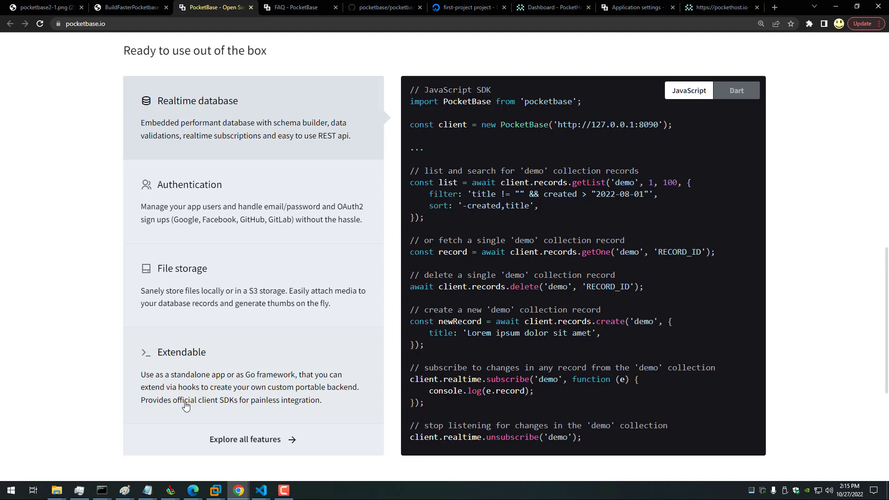
mouse_move(244, 442)
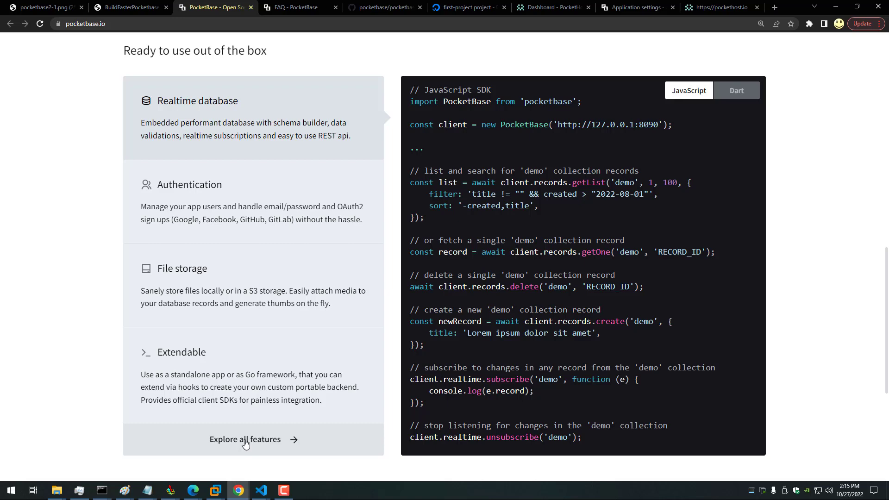
Open the full features list and highlight the 10 000+ connections claim.
click(207, 7)
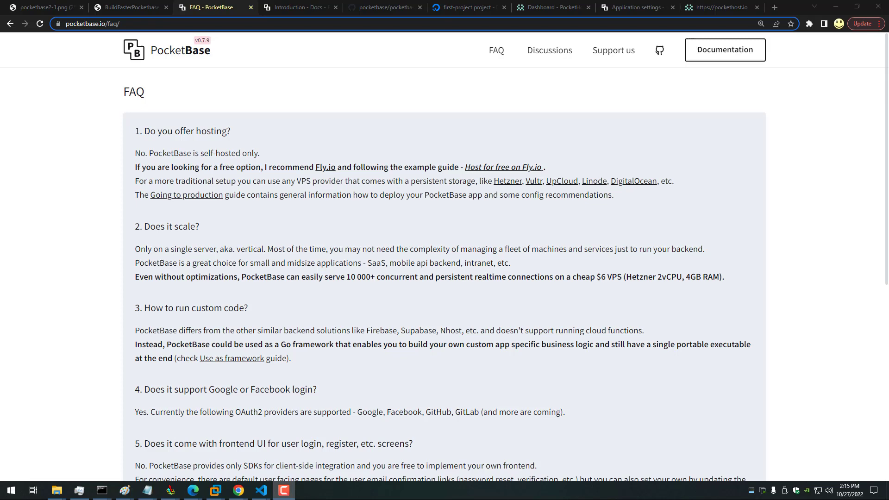
mouse_move(114, 257)
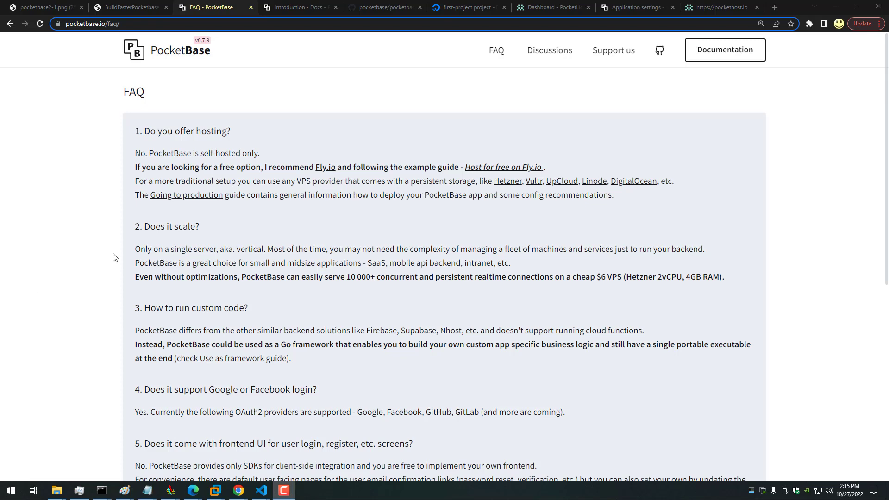
mouse_move(137, 245)
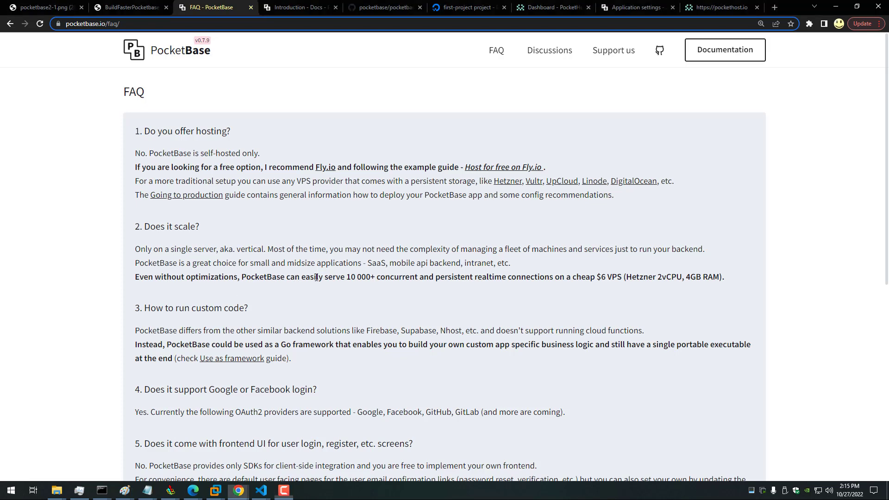
drag(295, 277, 430, 277)
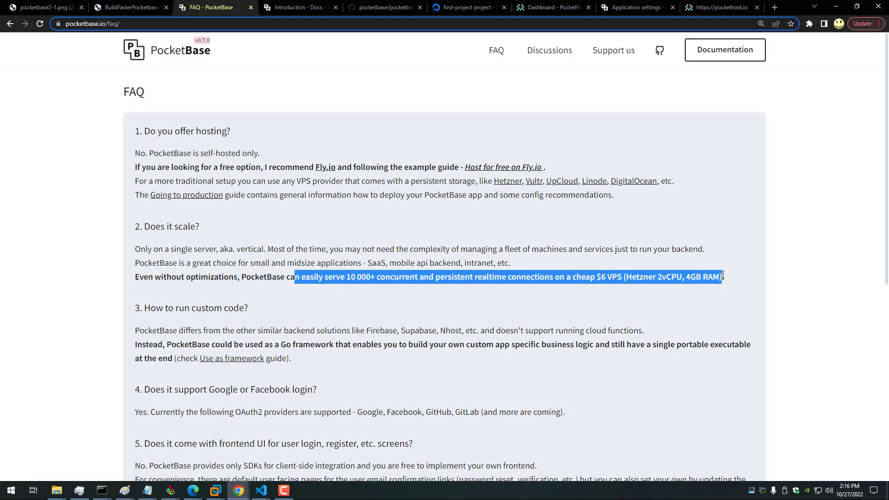
click(279, 300)
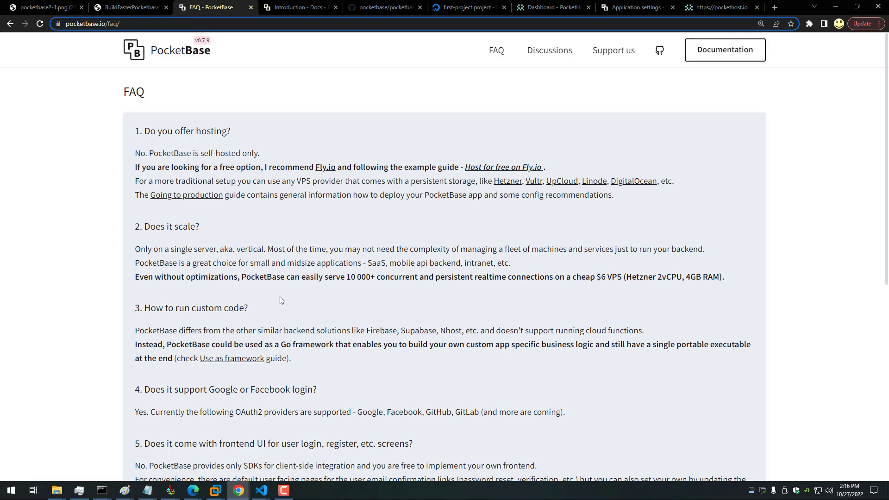
scroll(down, 3)
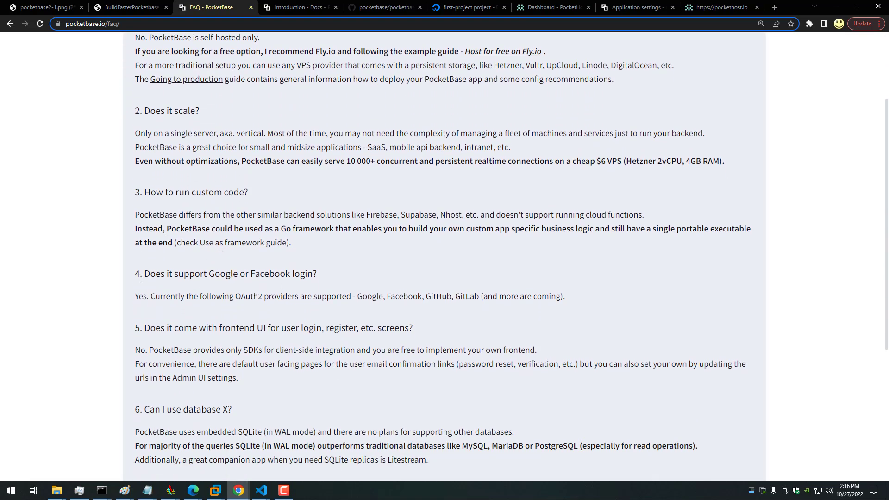
scroll(down, 3)
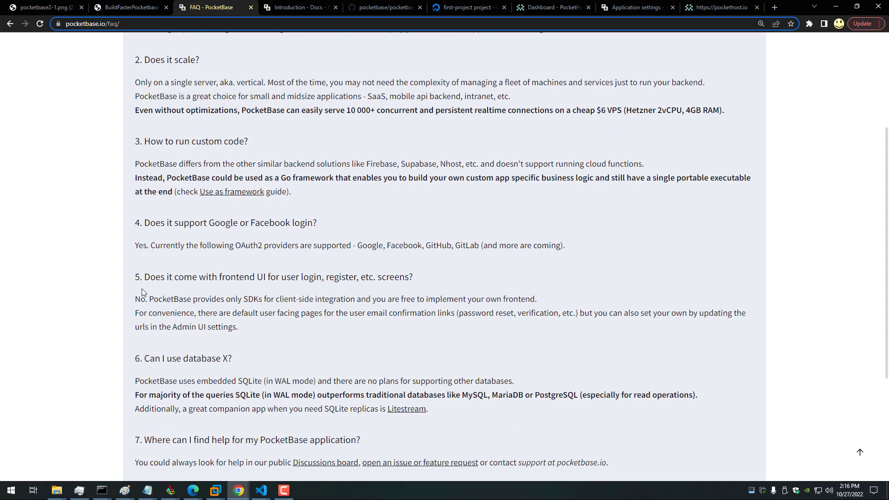
Highlight the frontend login screens question and the embedded SQLite (WAL mode) answer.
drag(156, 227, 272, 227)
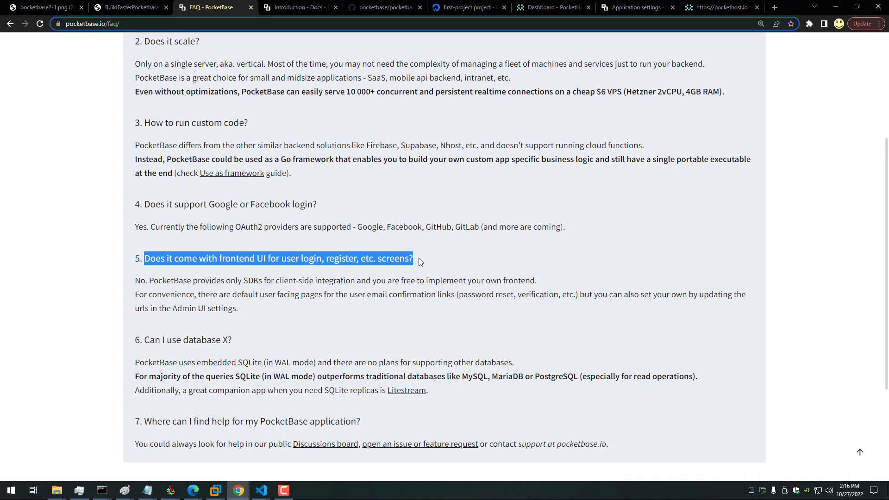
mouse_move(237, 336)
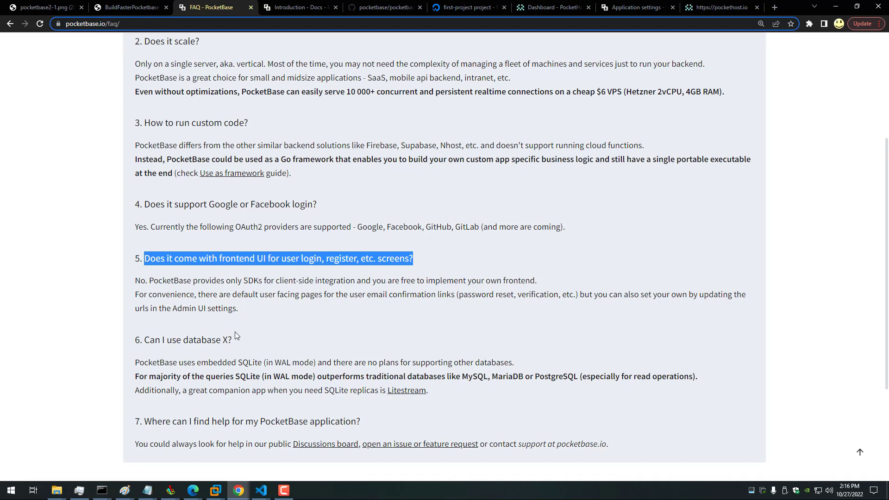
scroll(down, 3)
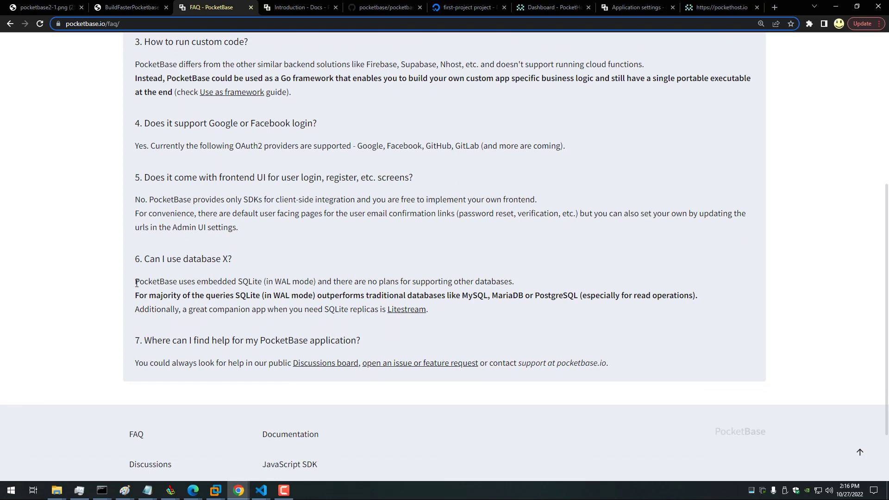
drag(135, 281, 240, 281)
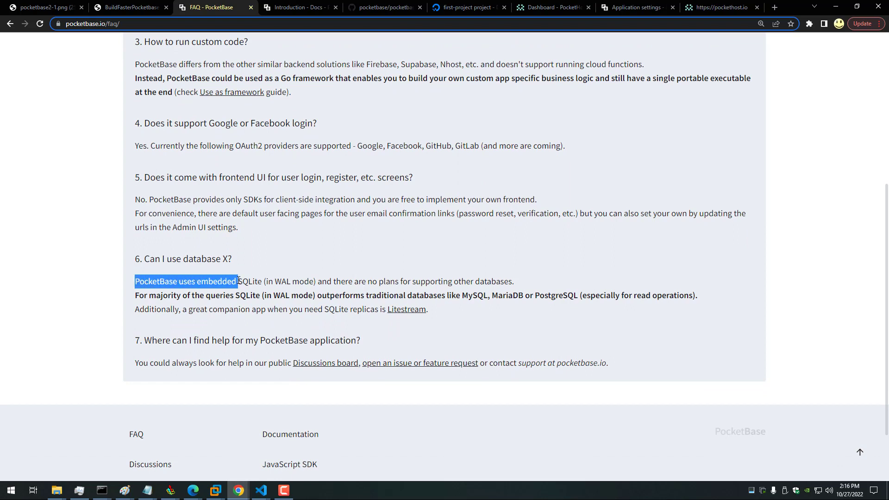
drag(238, 281, 270, 281)
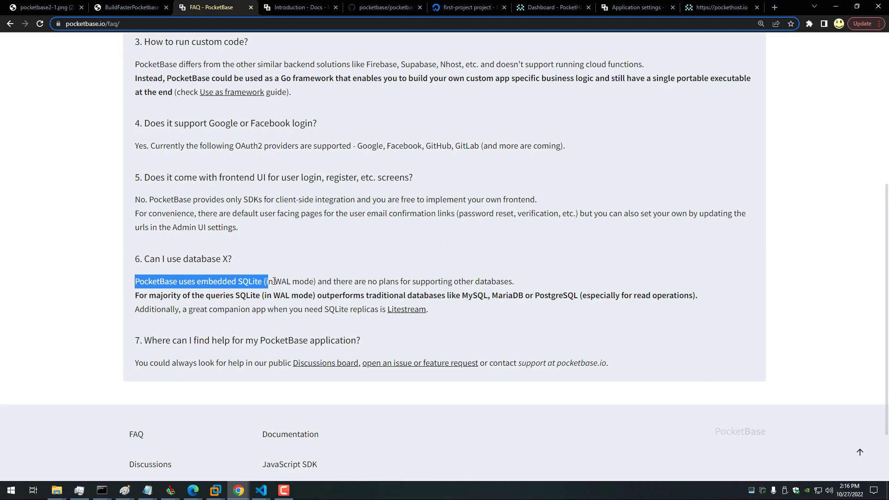
drag(266, 281, 316, 281)
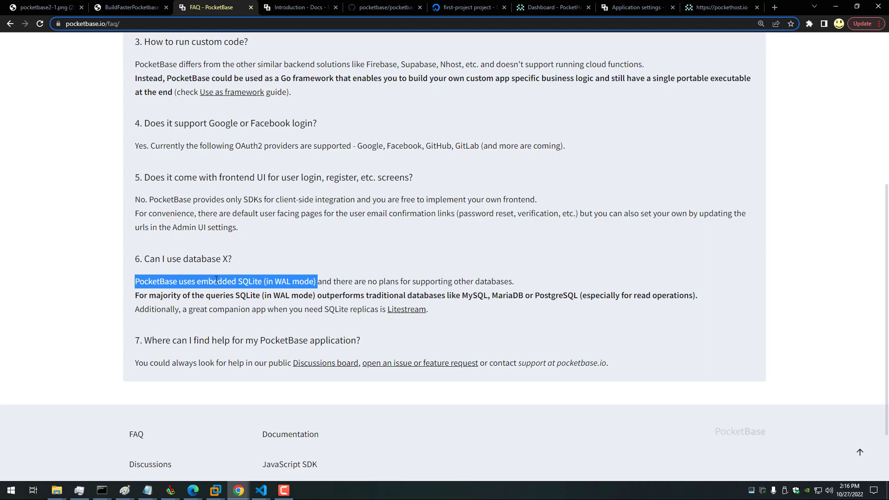
click(173, 295)
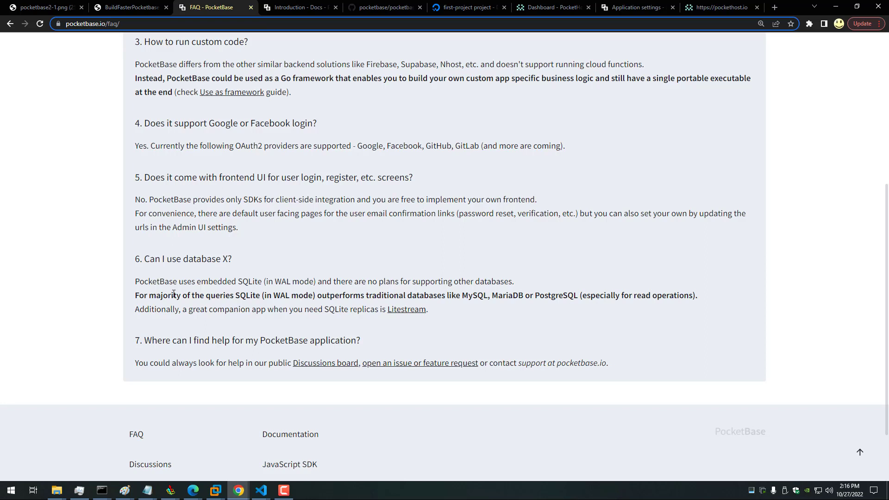
mouse_move(209, 340)
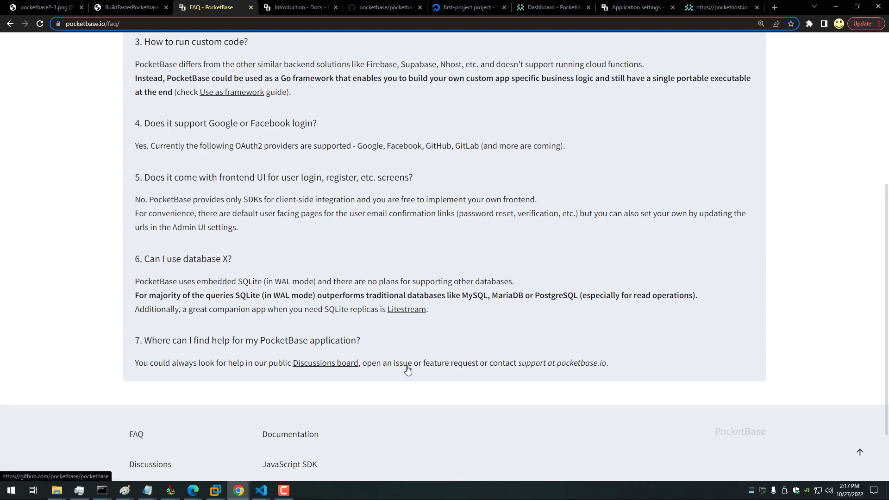
mouse_move(407, 368)
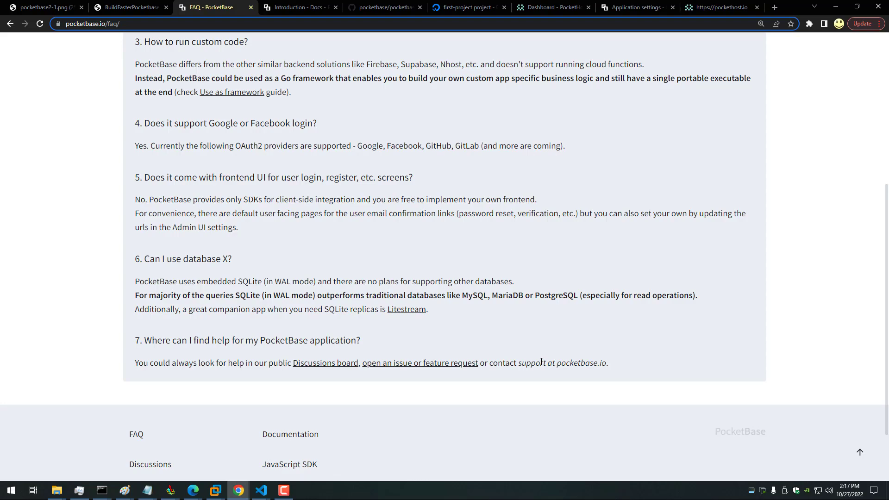
scroll(up, 3)
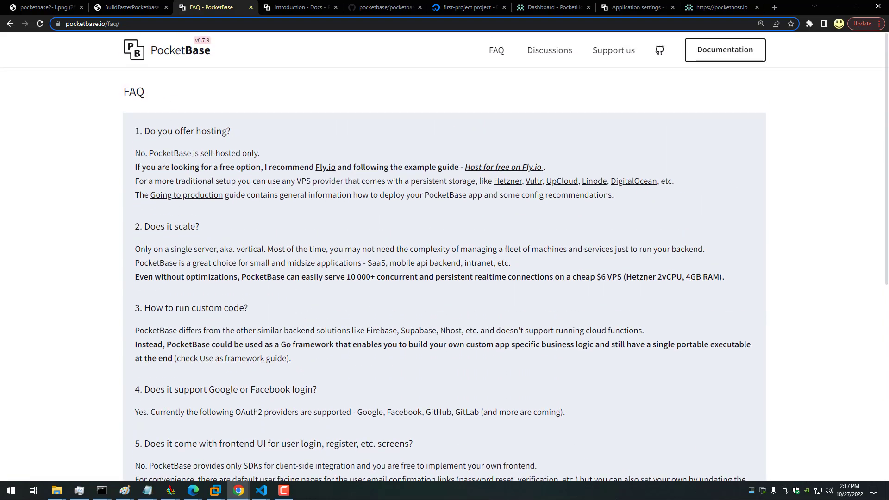
Bring up the pocketbase/pocketbase repository and highlight the simple REST-ish API bullet.
click(300, 7)
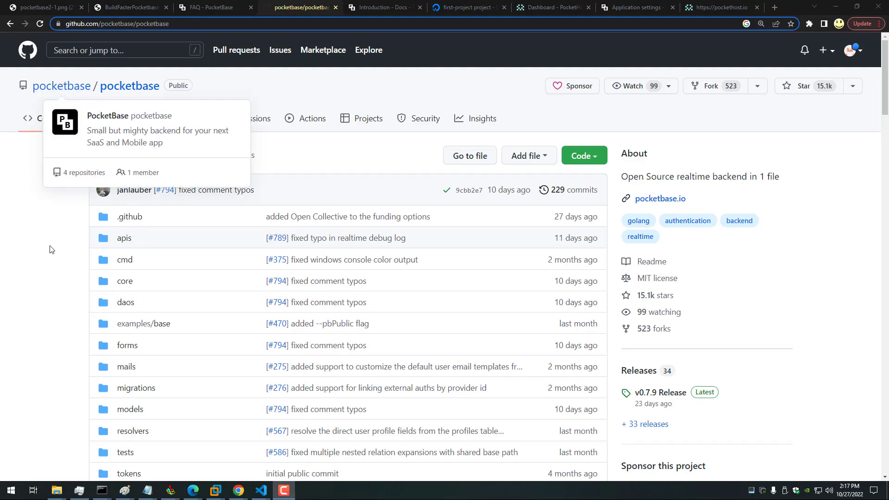
scroll(down, 3)
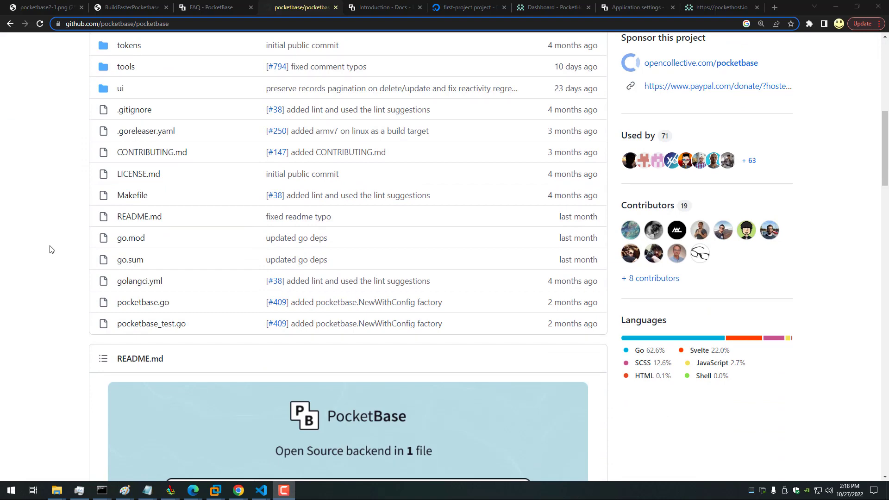
scroll(down, 3)
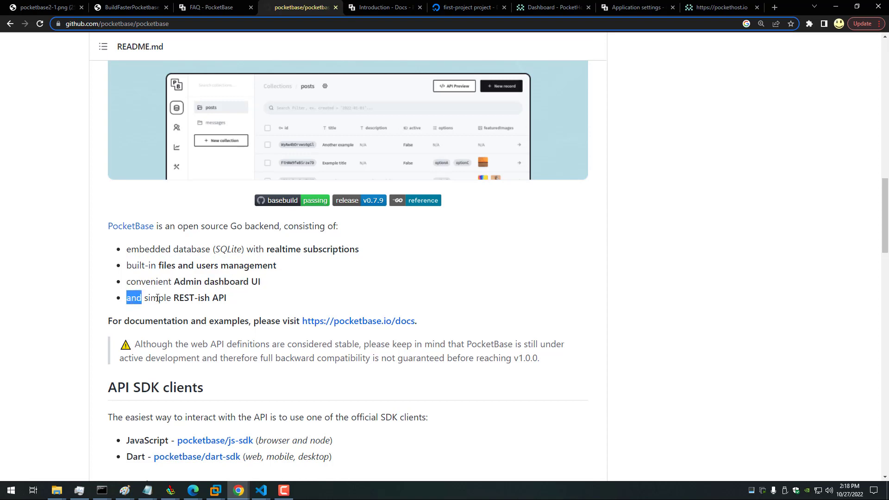
drag(126, 297, 229, 298)
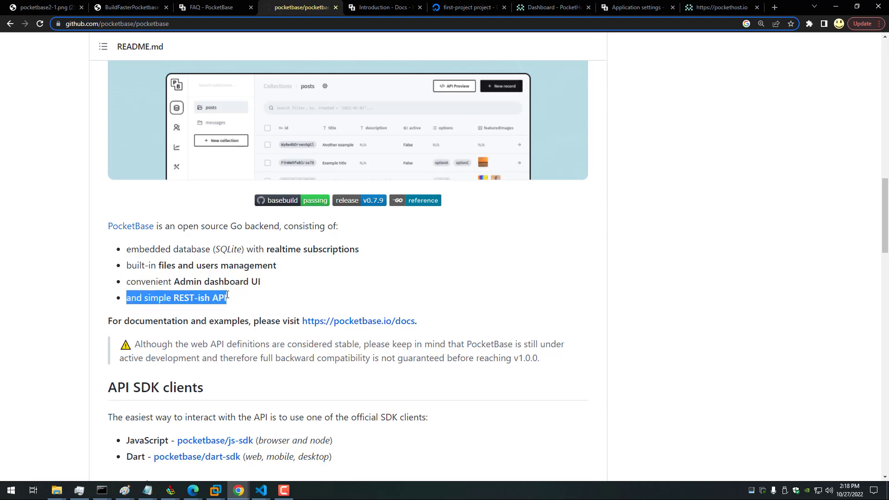
Scroll the README past the SDK clients down to the Go example code.
scroll(down, 3)
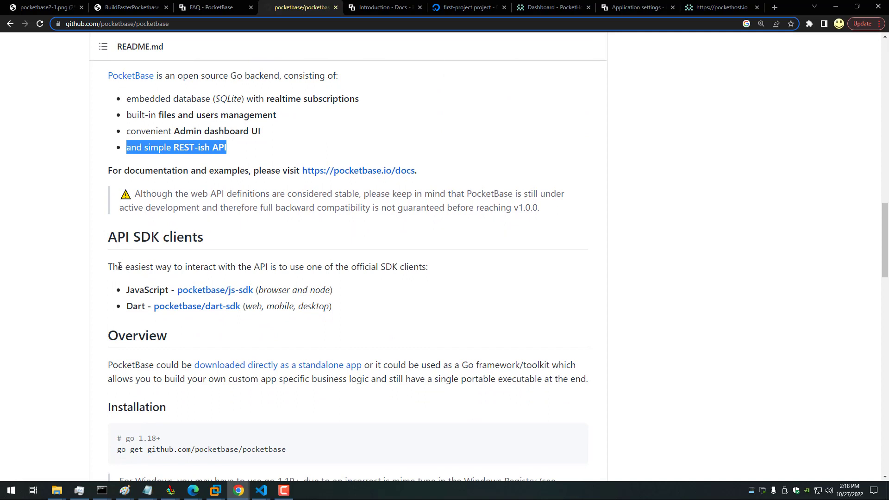
mouse_move(305, 268)
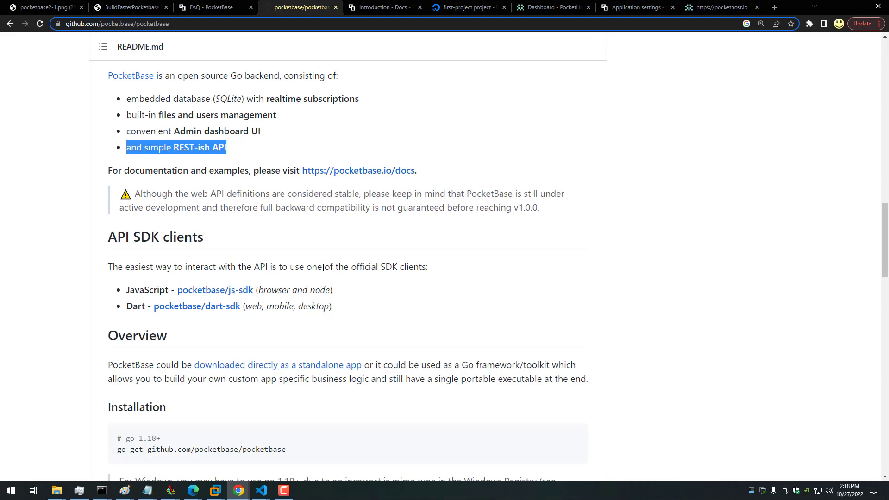
mouse_move(215, 289)
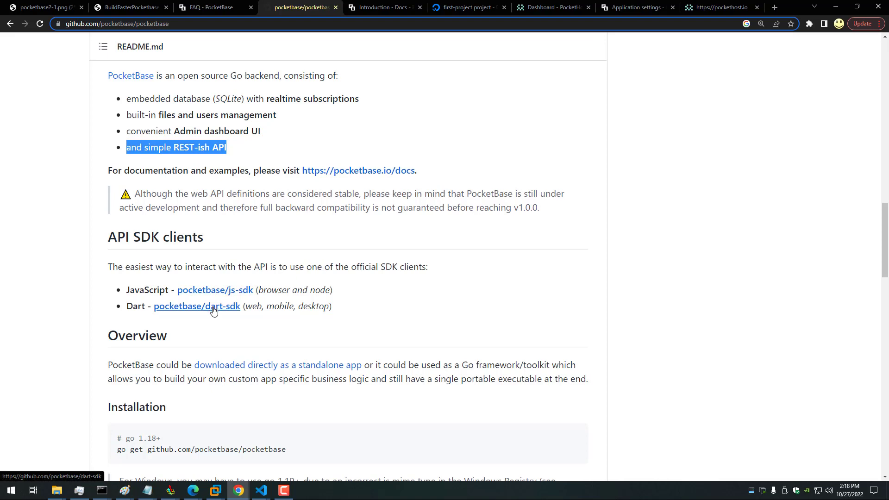
scroll(down, 3)
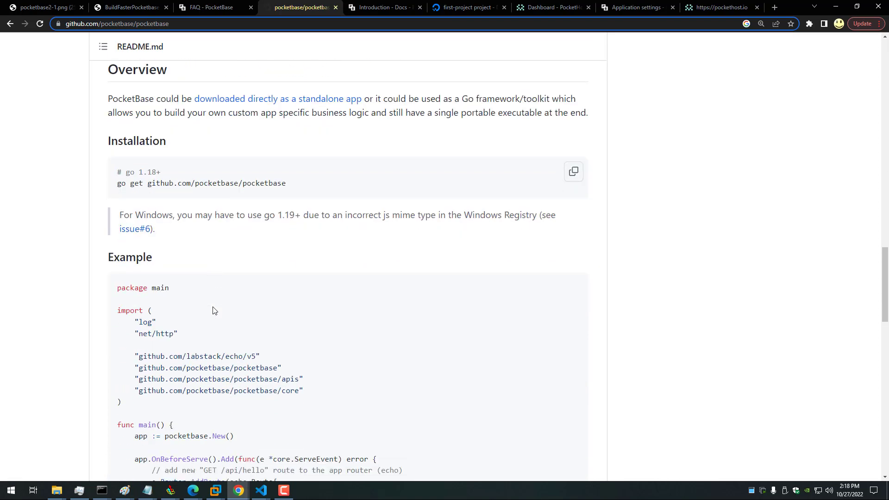
scroll(down, 3)
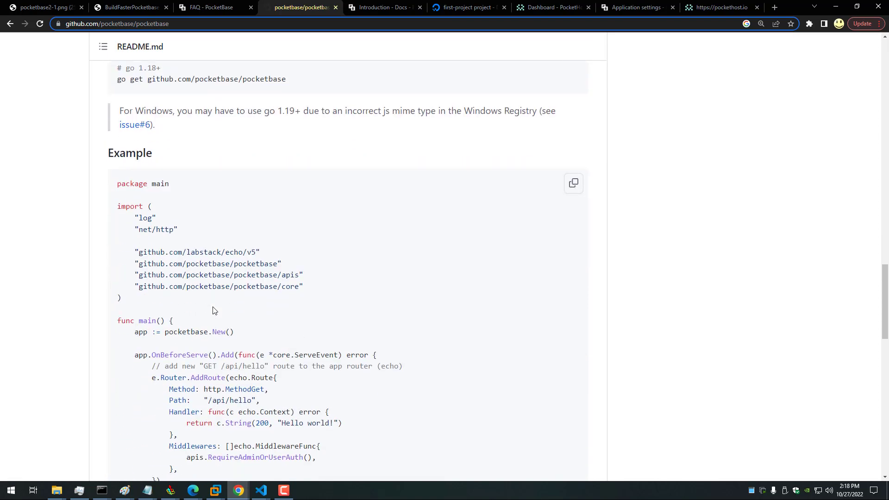
scroll(down, 3)
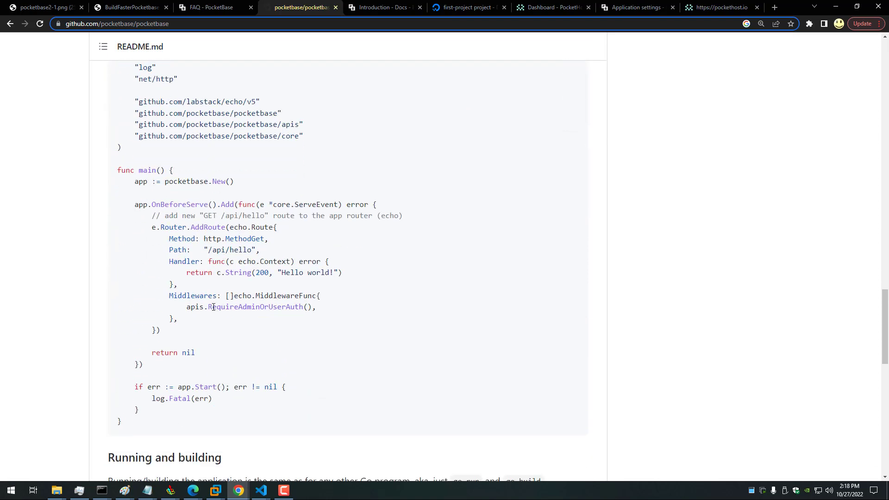
Show the Basics – Introduction docs page with download links and default local server routes.
click(385, 7)
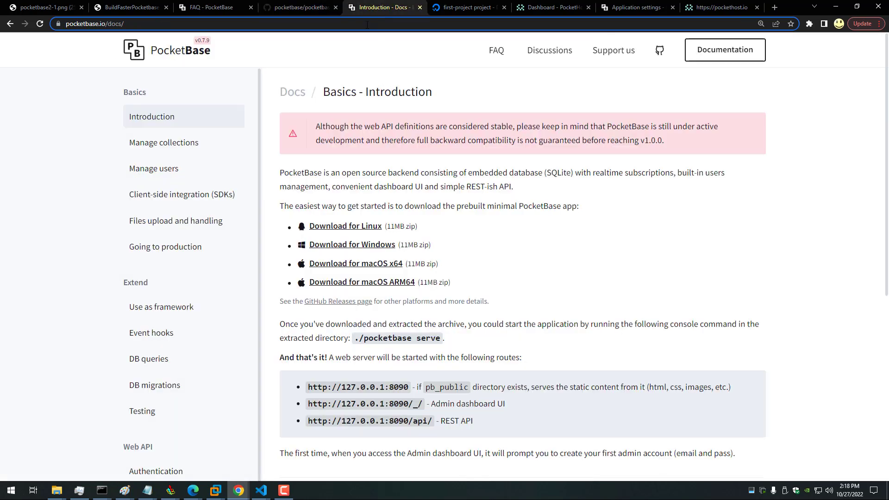
mouse_move(251, 172)
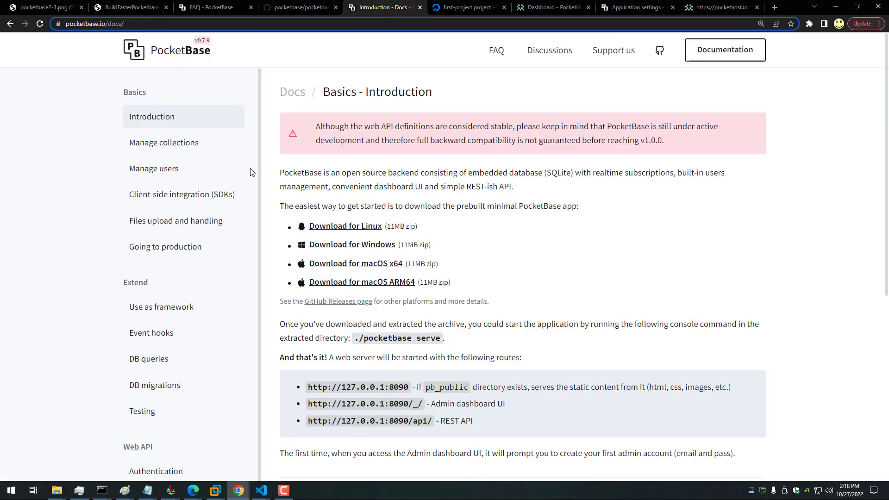
mouse_move(181, 194)
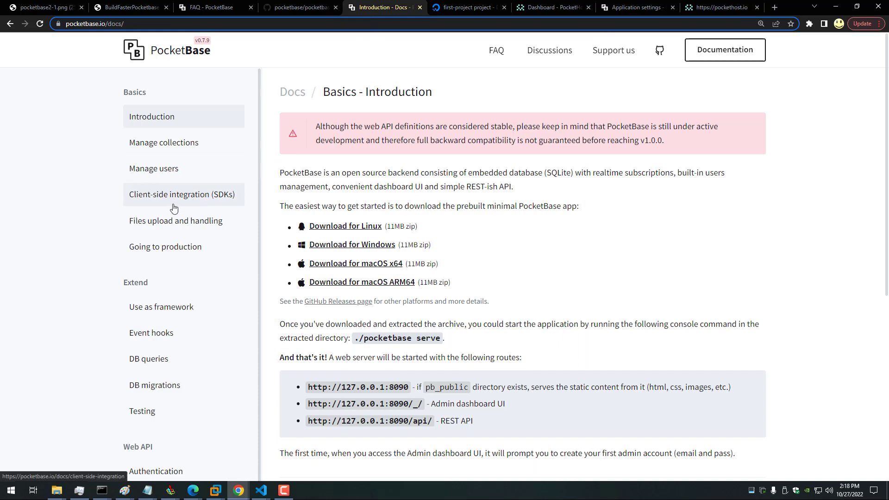